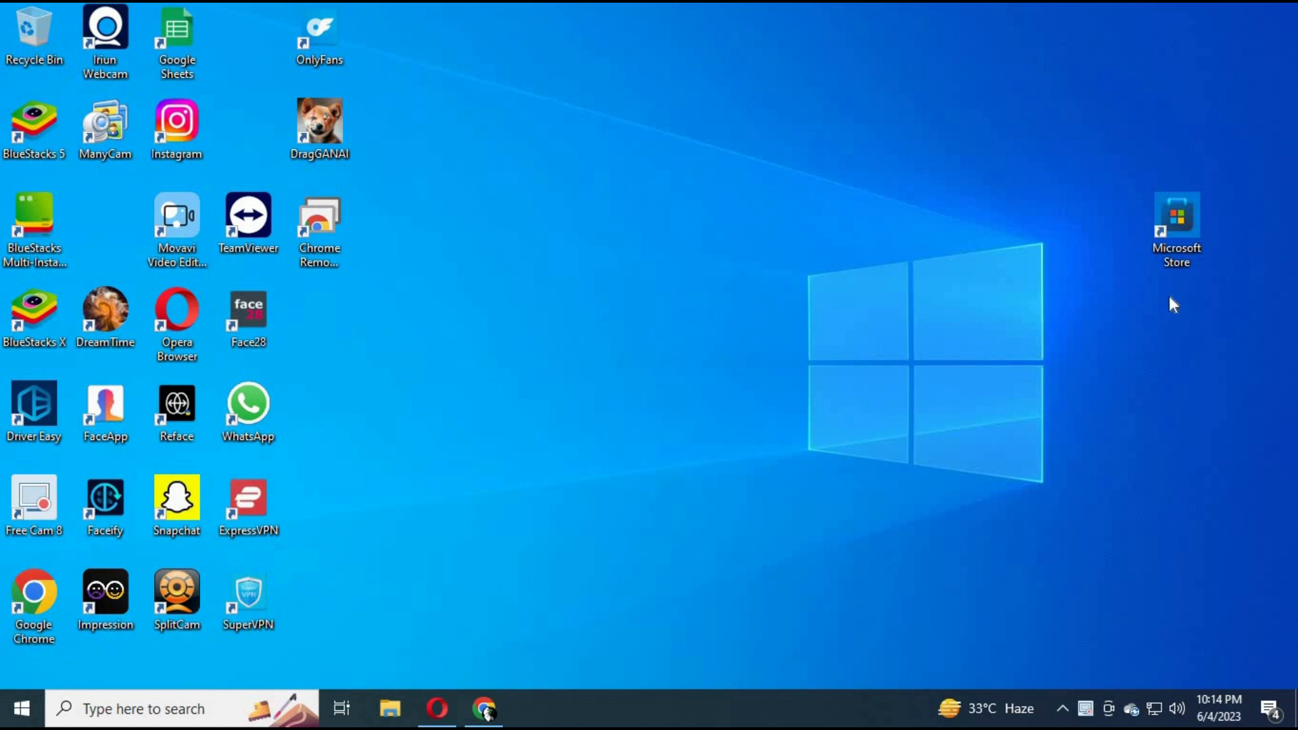
- Launch Microsoft Store from its desktop shortcut and maximize it to full screen
left_click(1178, 223)
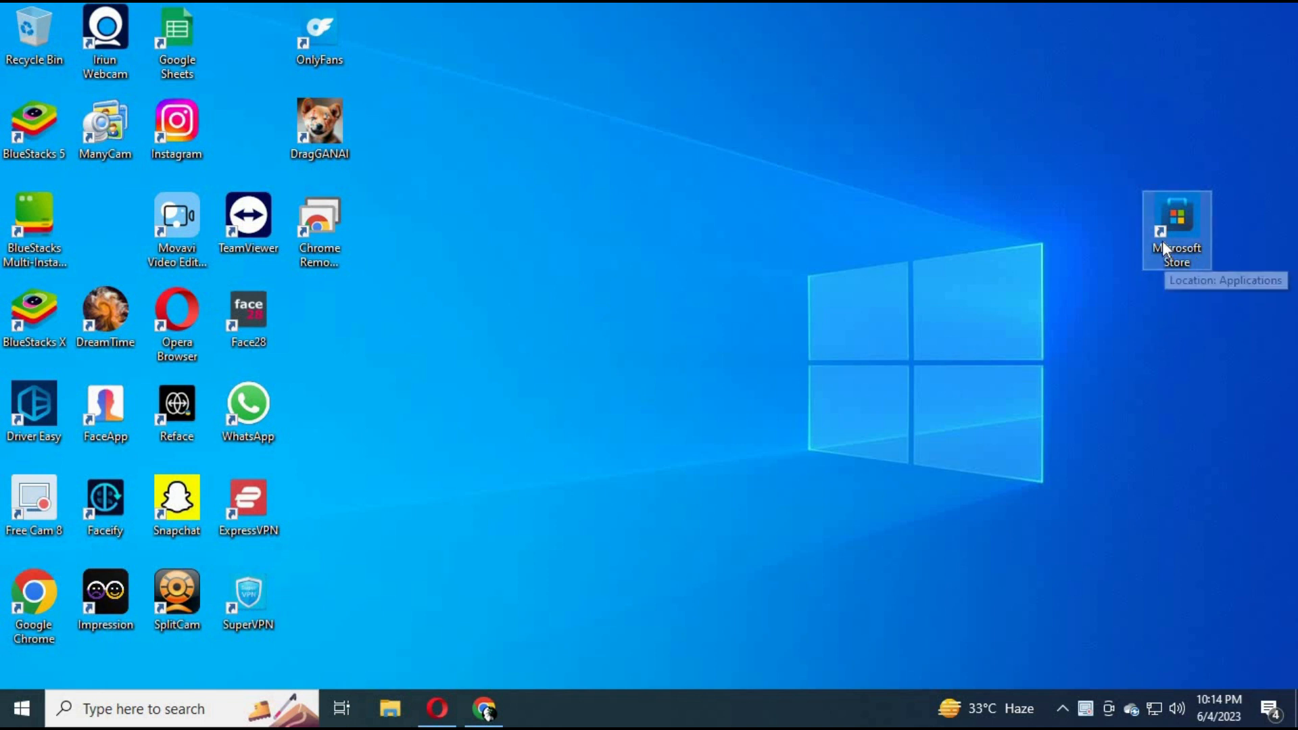
double_click(1176, 222)
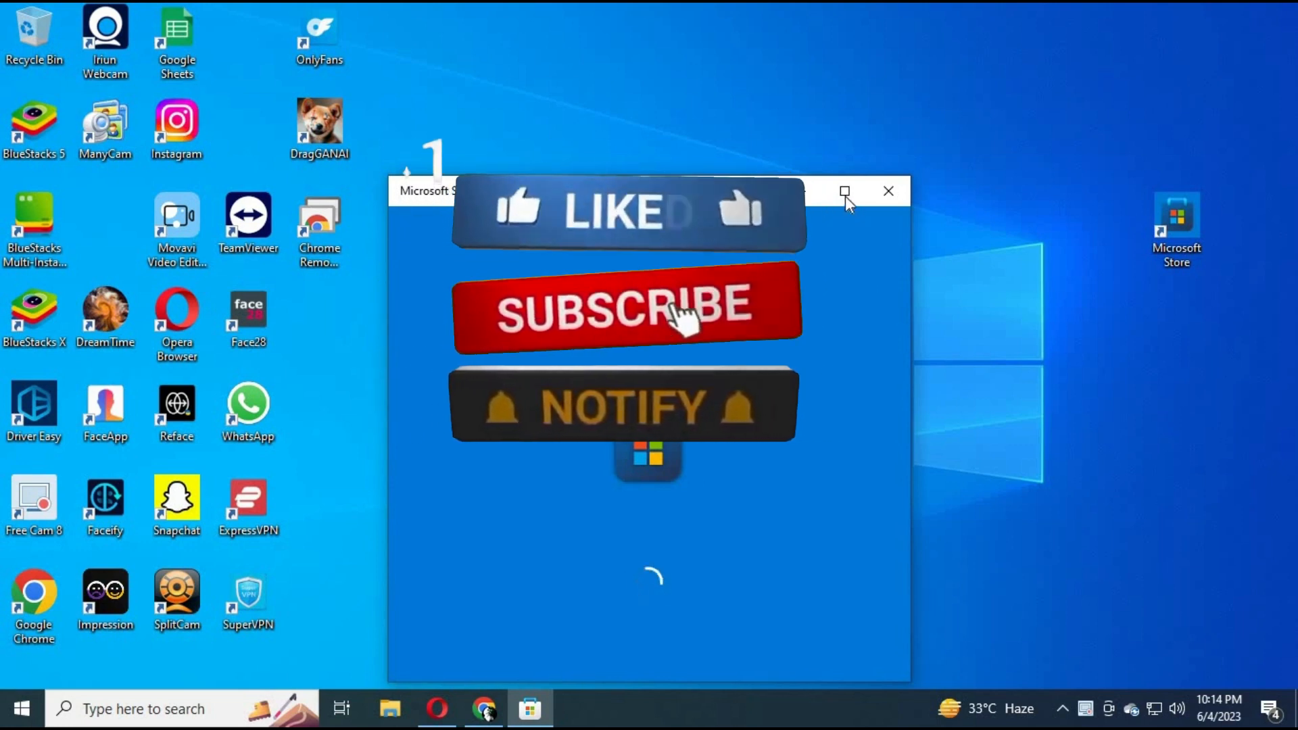
left_click(847, 192)
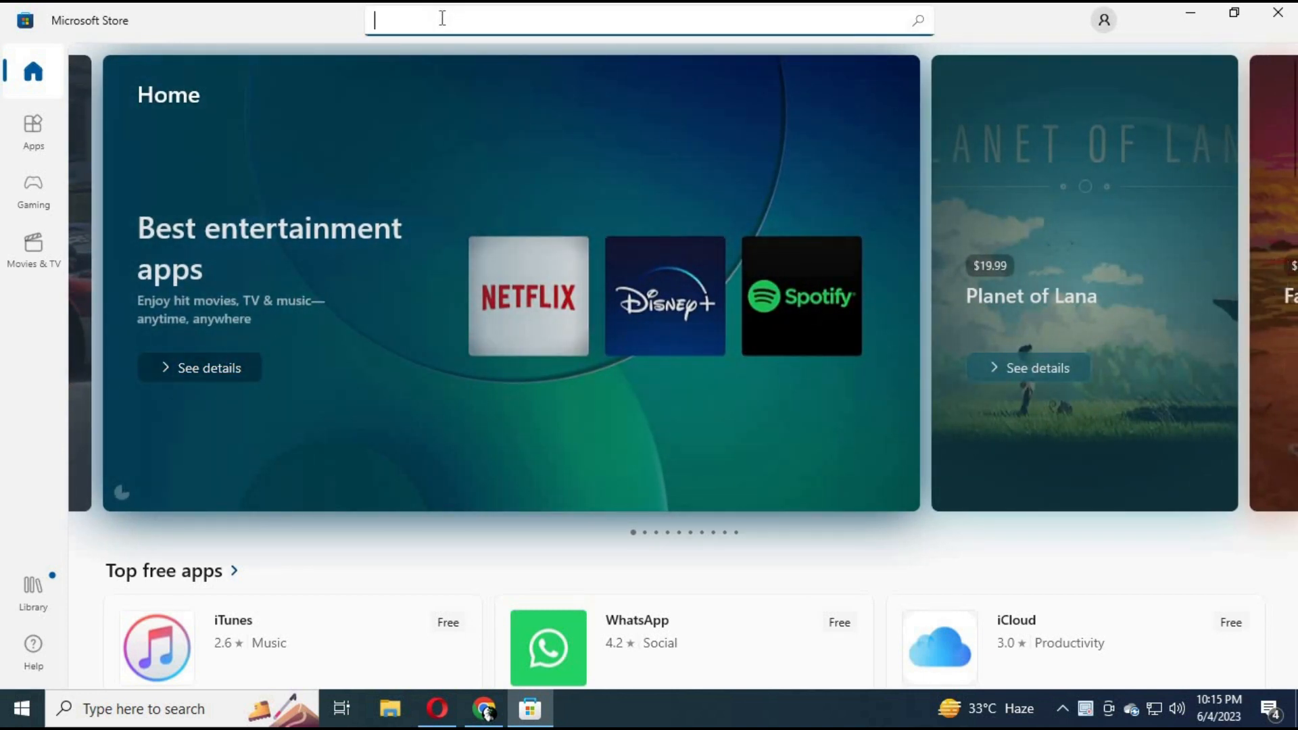
- Search the Store for 'auto face swap' and open the Auto Face Swap product page
type("auto face swap")
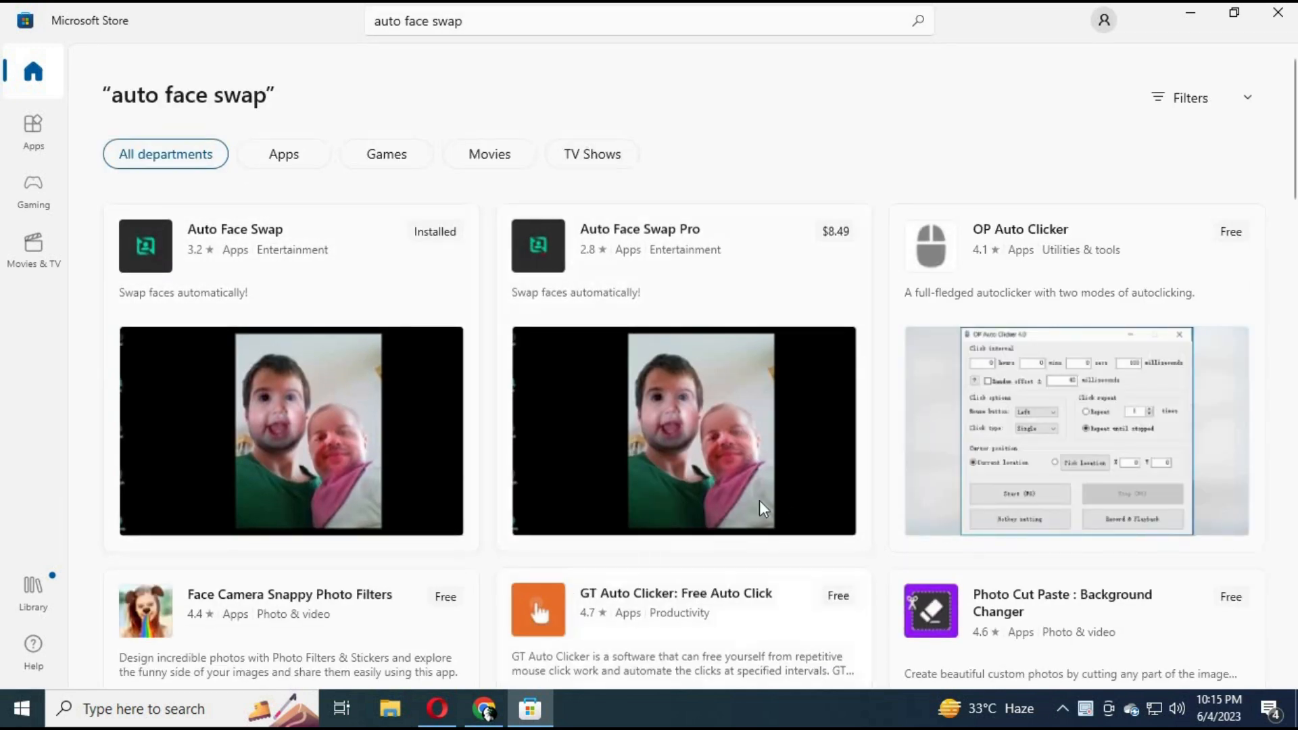
mouse_move(394, 398)
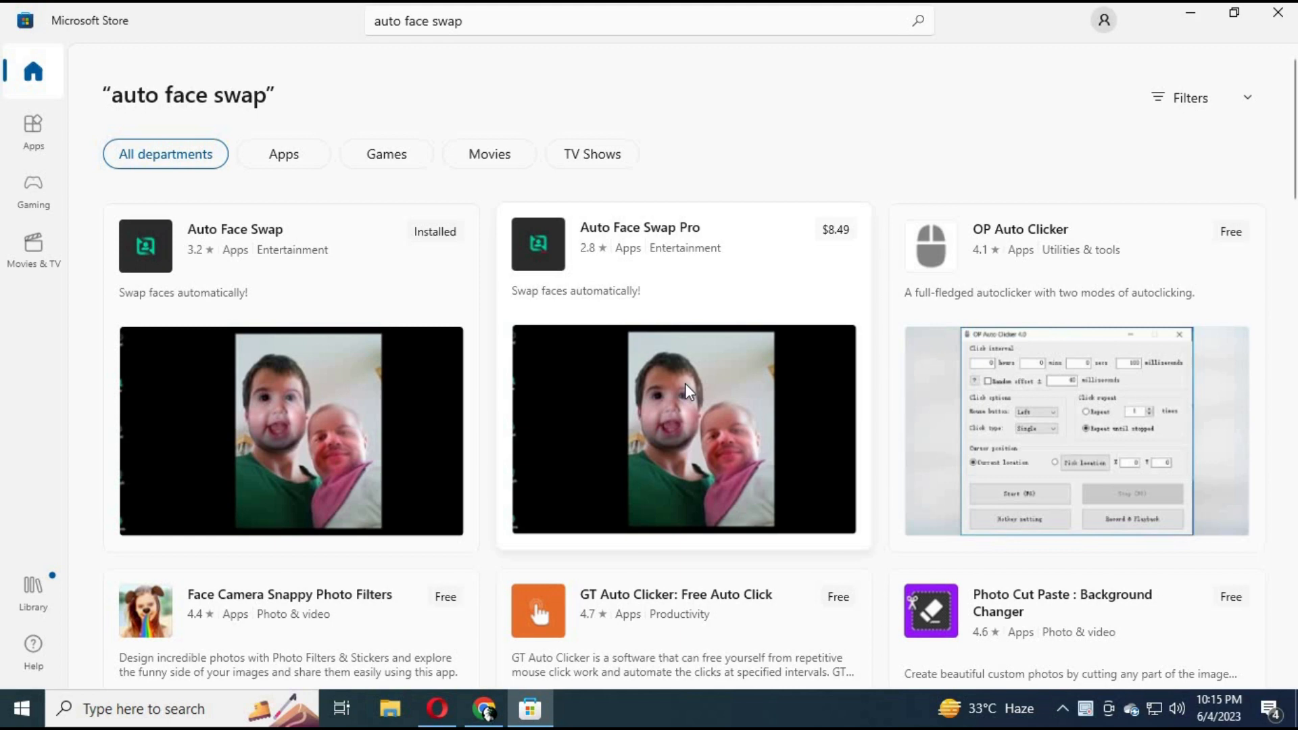
mouse_move(11, 396)
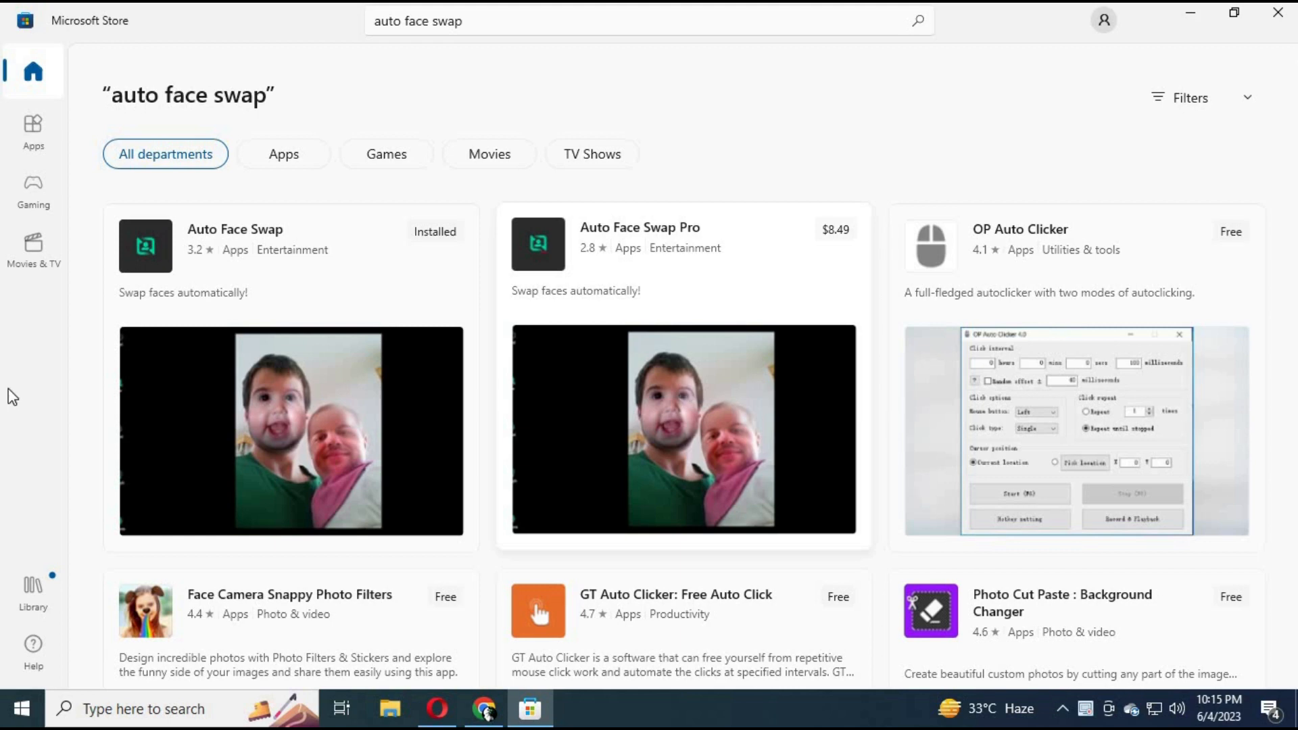
left_click(236, 228)
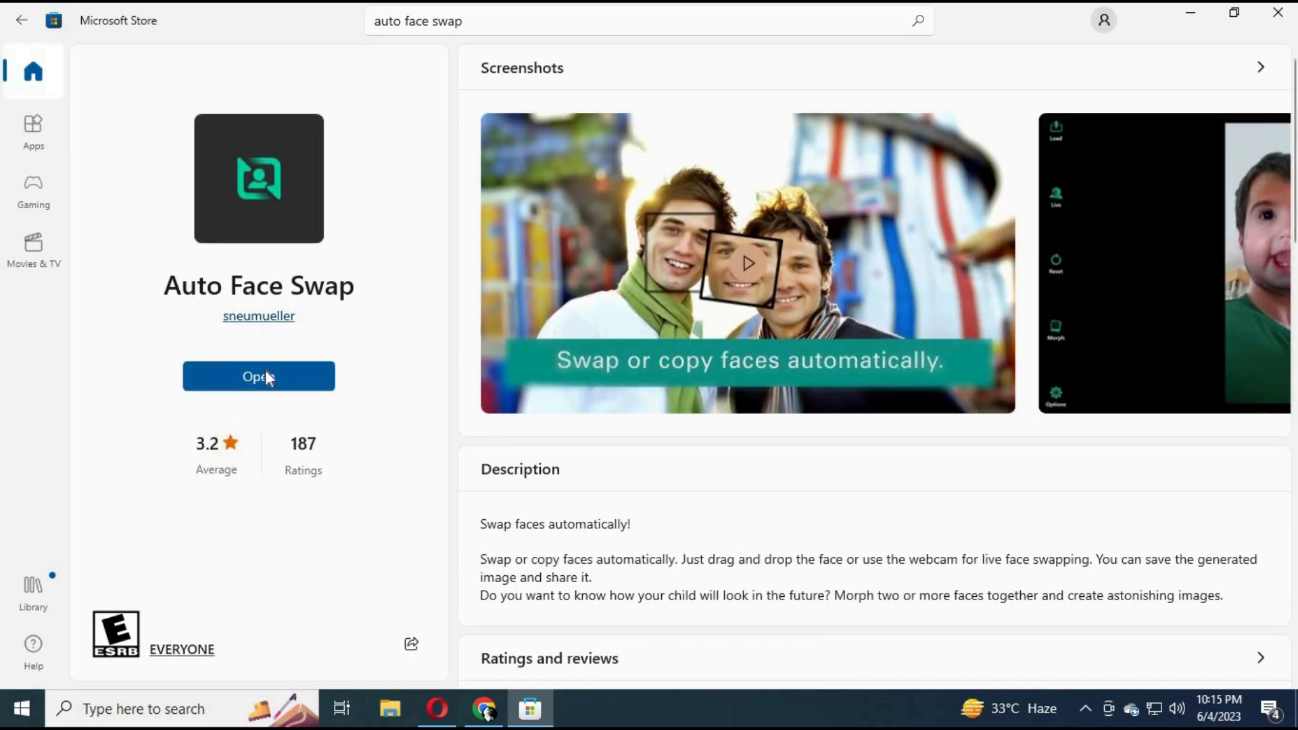
- Launch Auto Face Swap from the Store and go to its camera permission settings
left_click(260, 375)
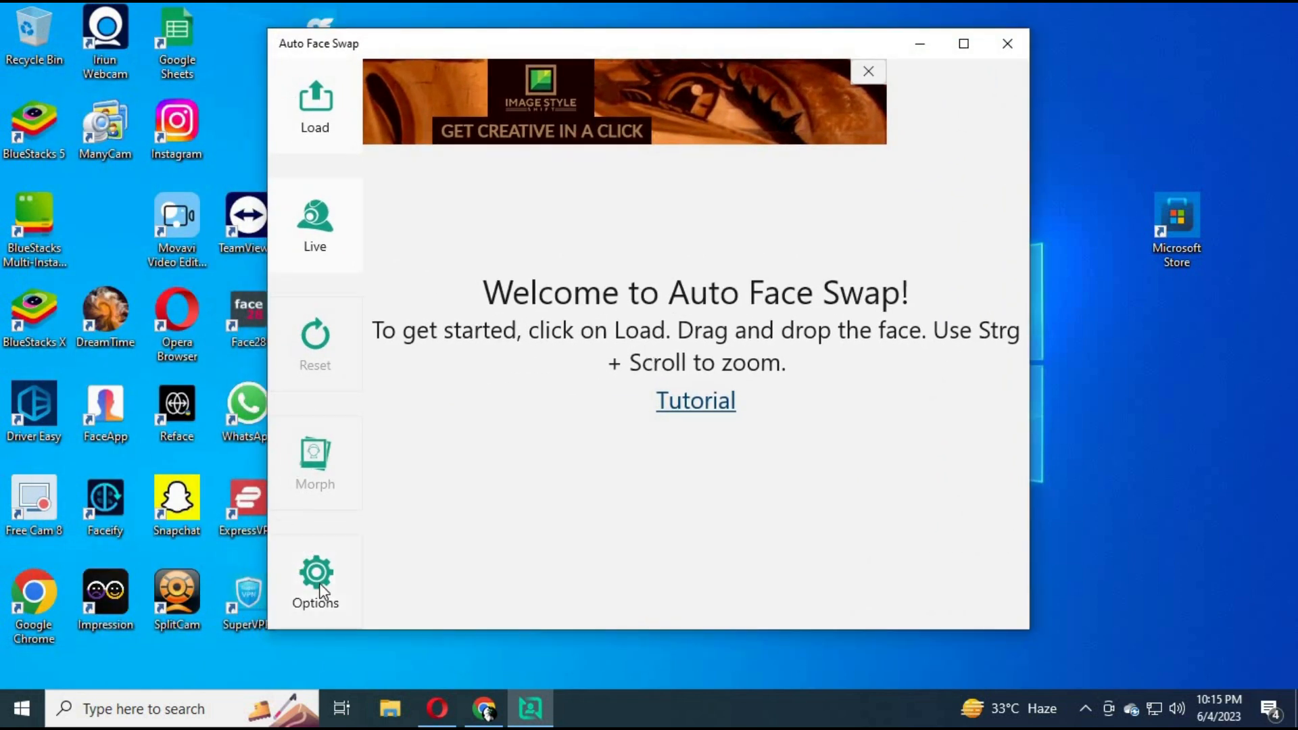
left_click(314, 223)
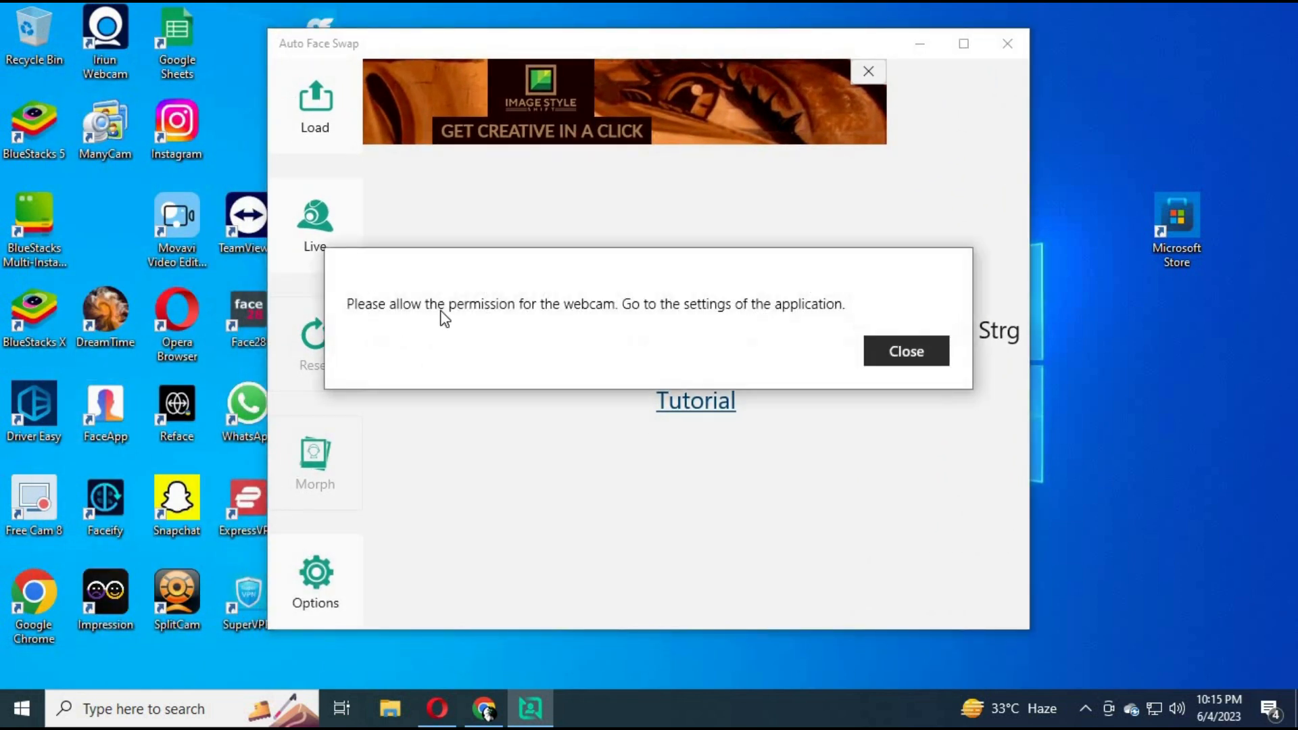
left_click(906, 352)
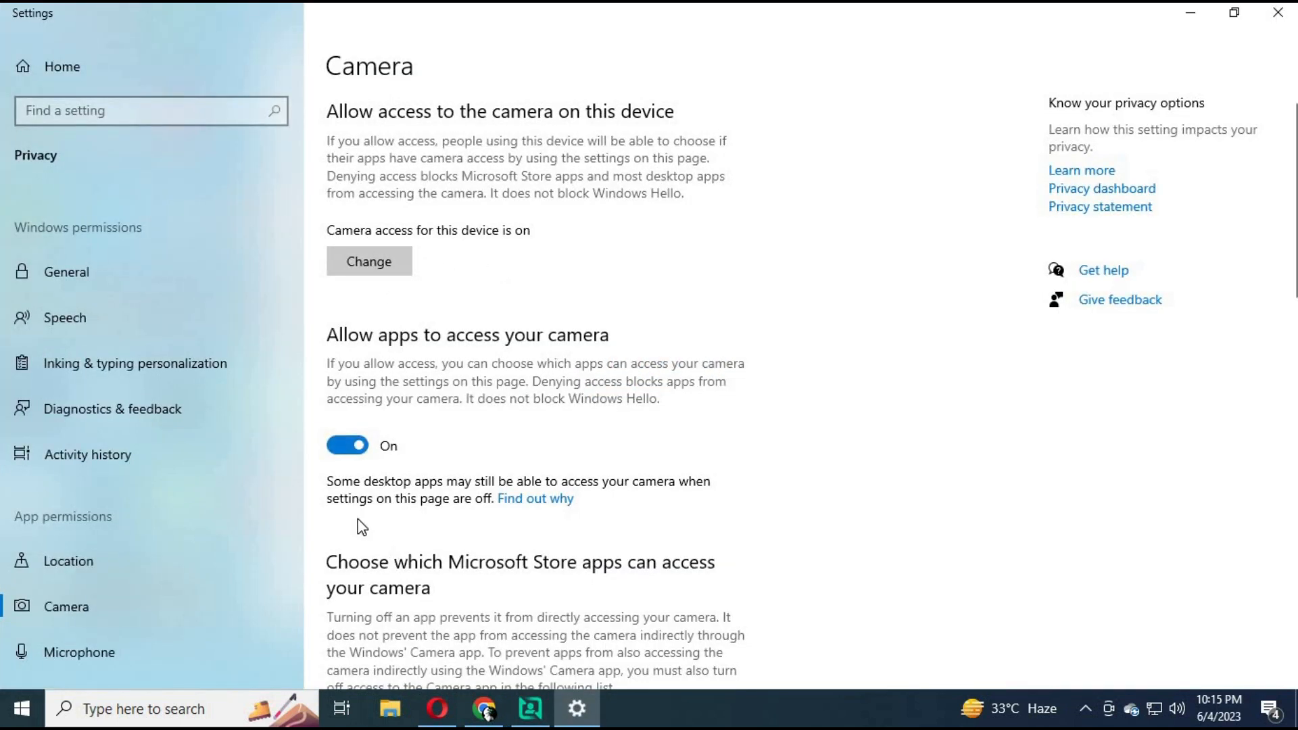
- Switch camera access On for Auto Face Swap in Settings > Privacy > Camera
scroll("down", 3)
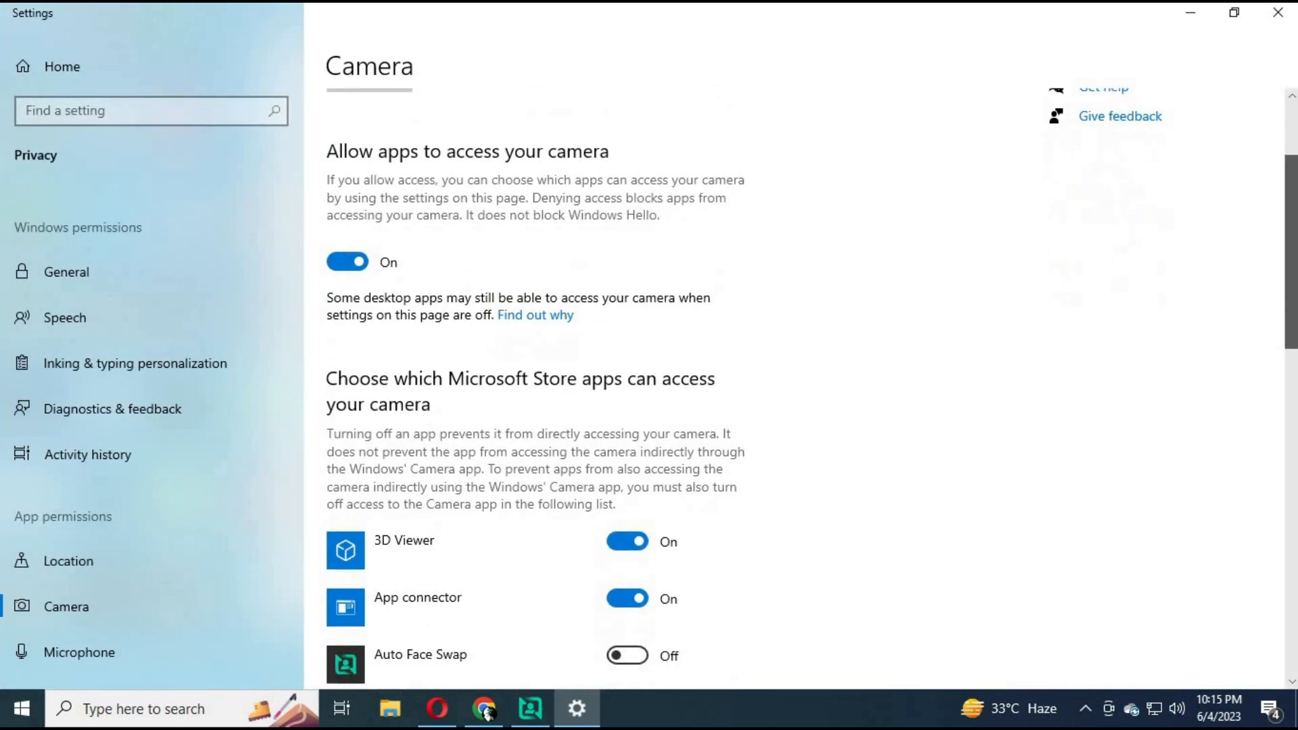
scroll("down", 3)
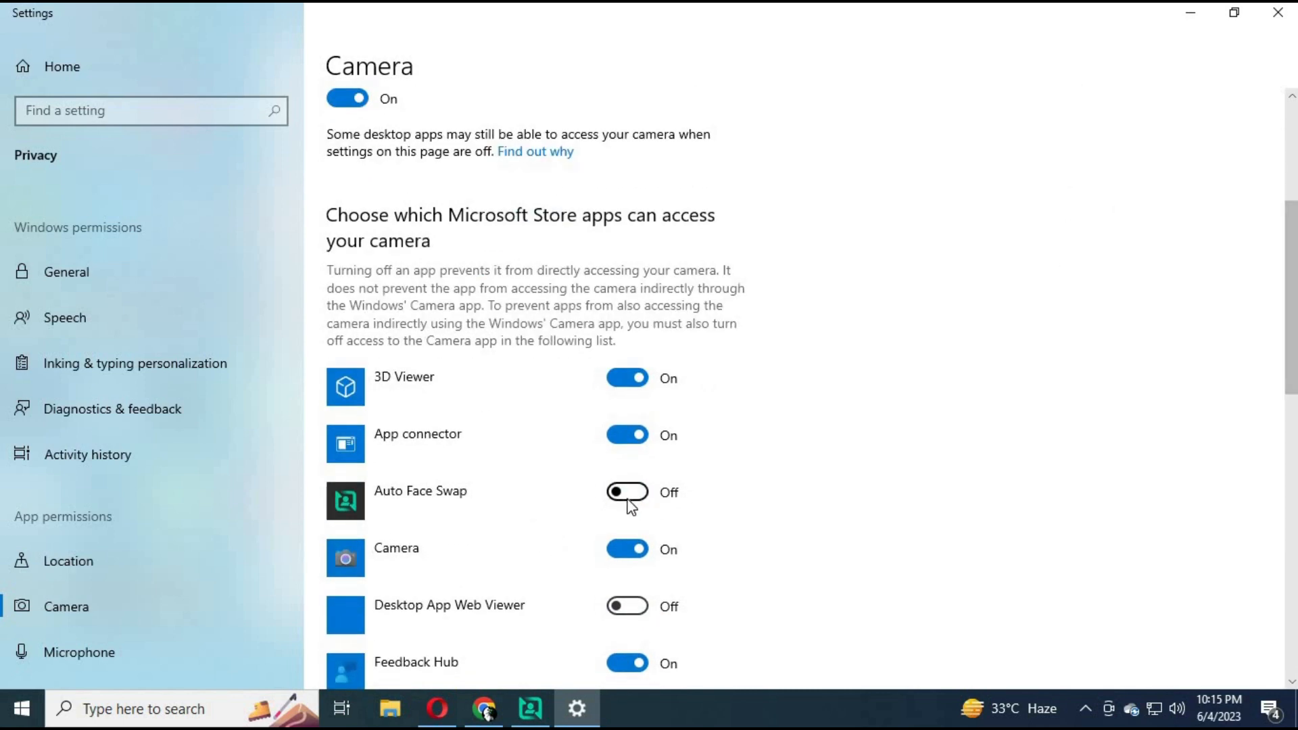
left_click(627, 492)
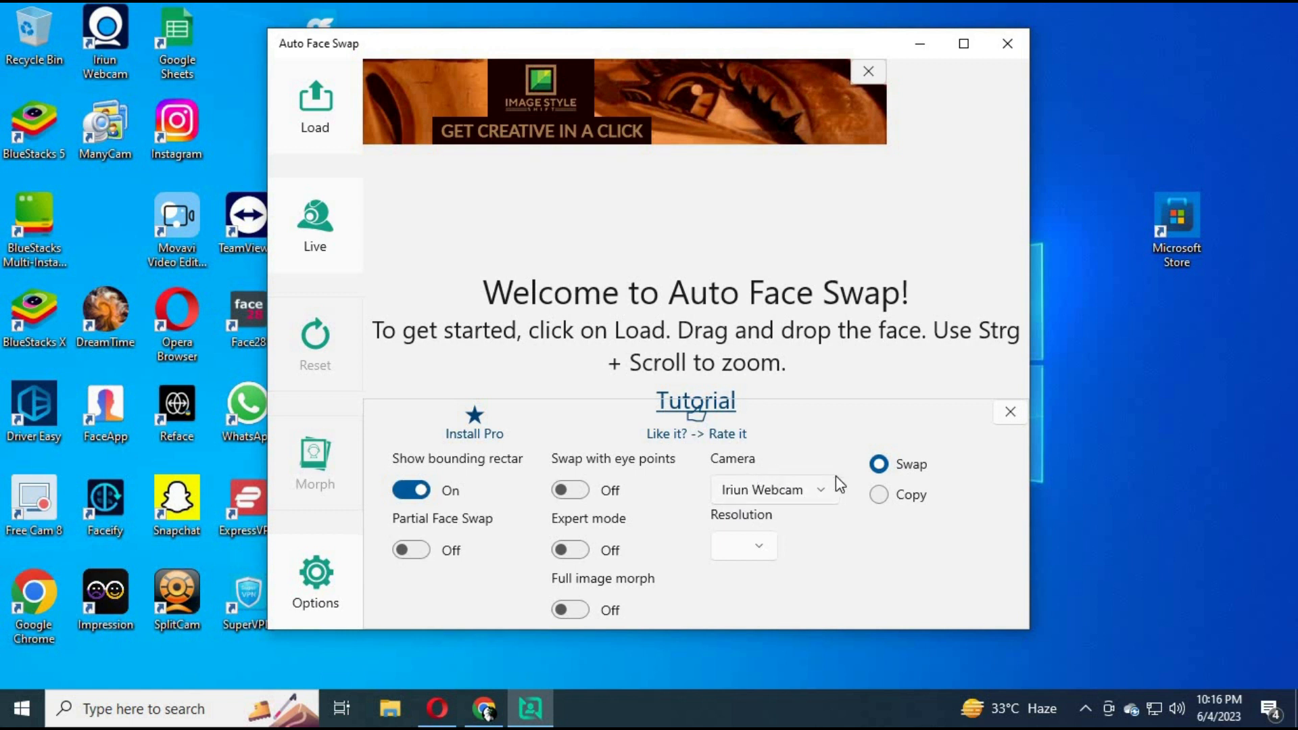
- Set the camera to ManyCam Virtual Webcam and dismiss the Pro-only 640 x 480 resolution notice
left_click(772, 490)
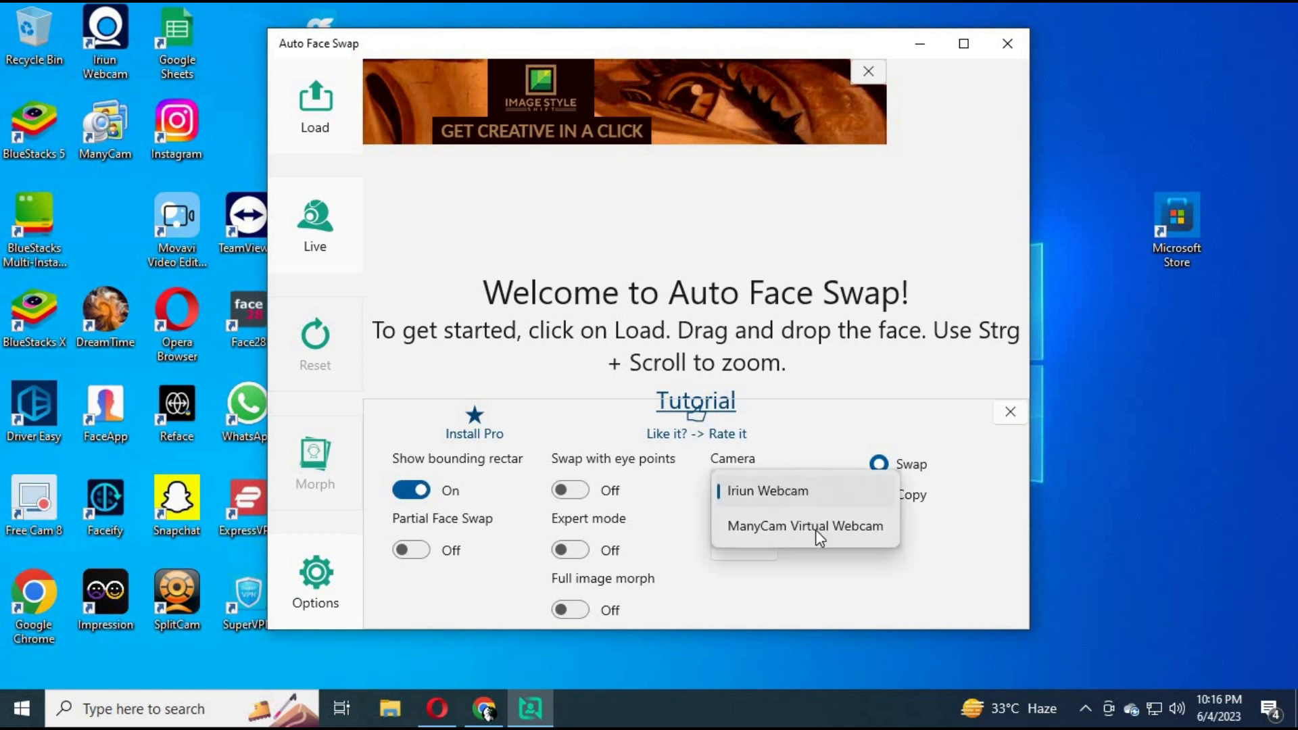
left_click(805, 526)
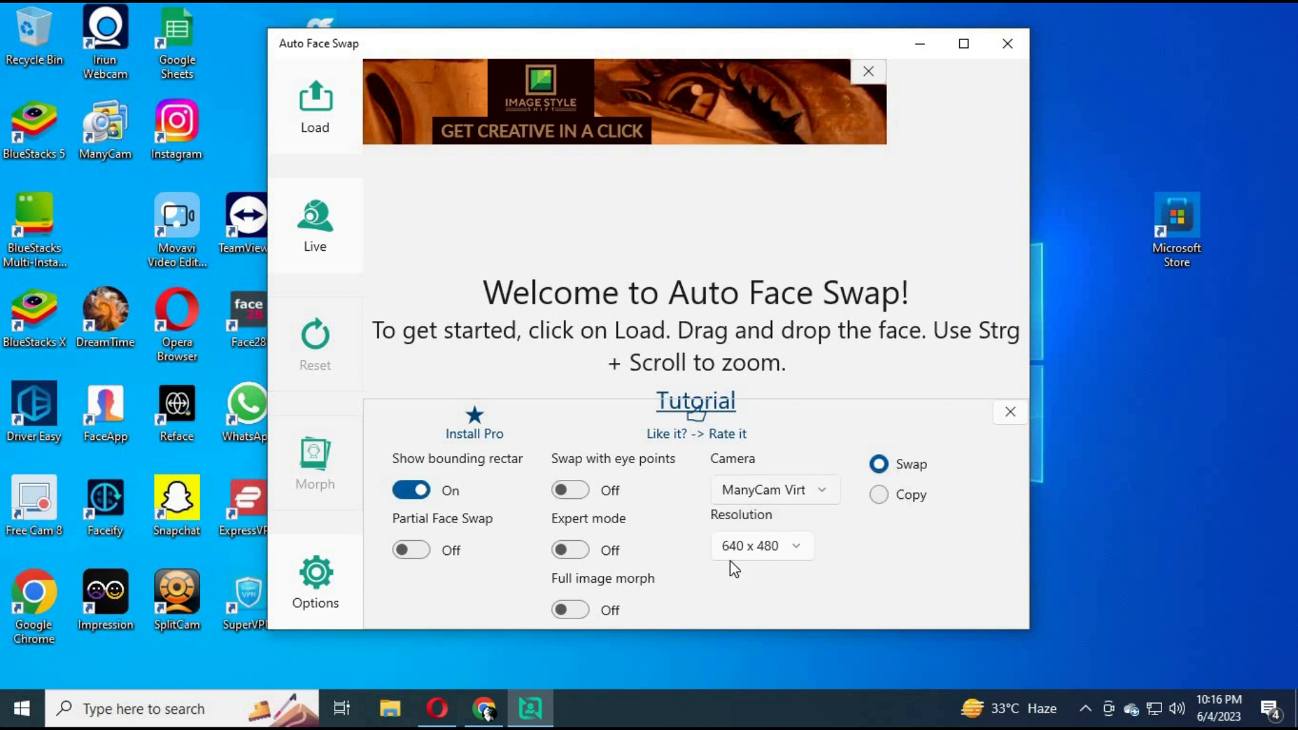
left_click(763, 546)
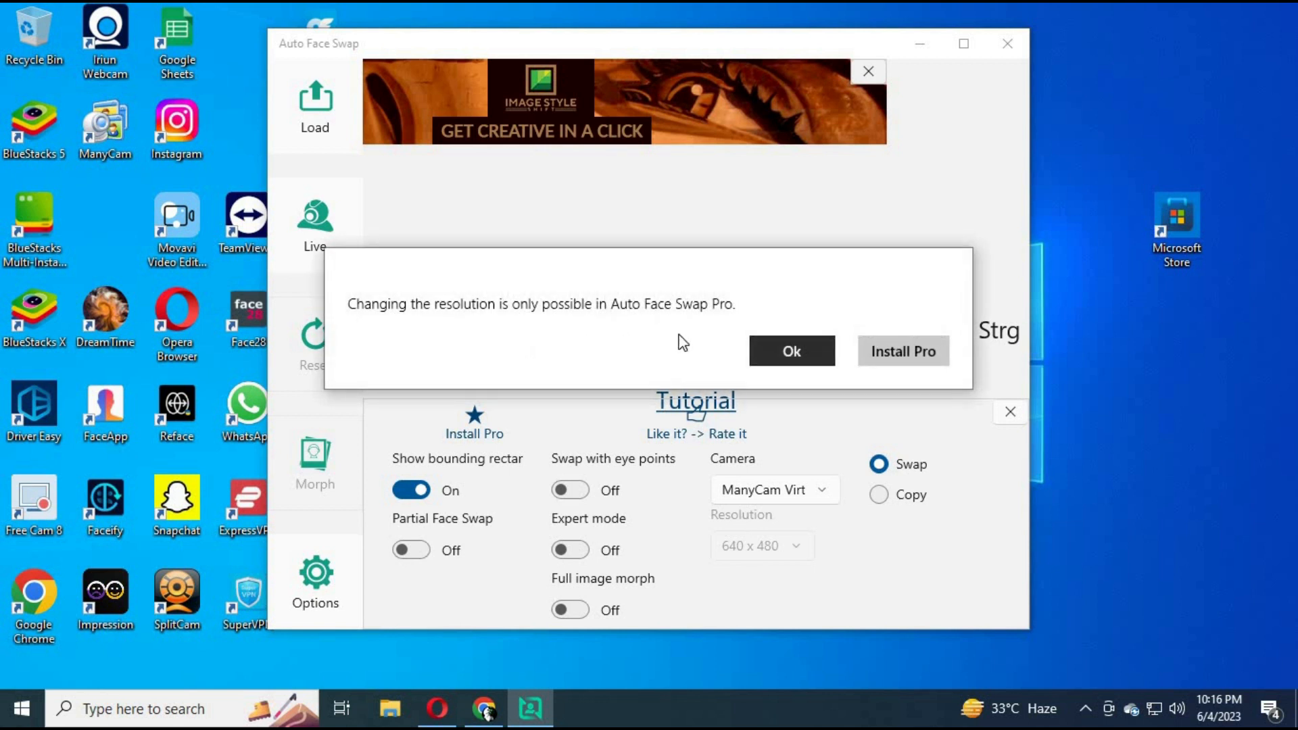
mouse_move(623, 338)
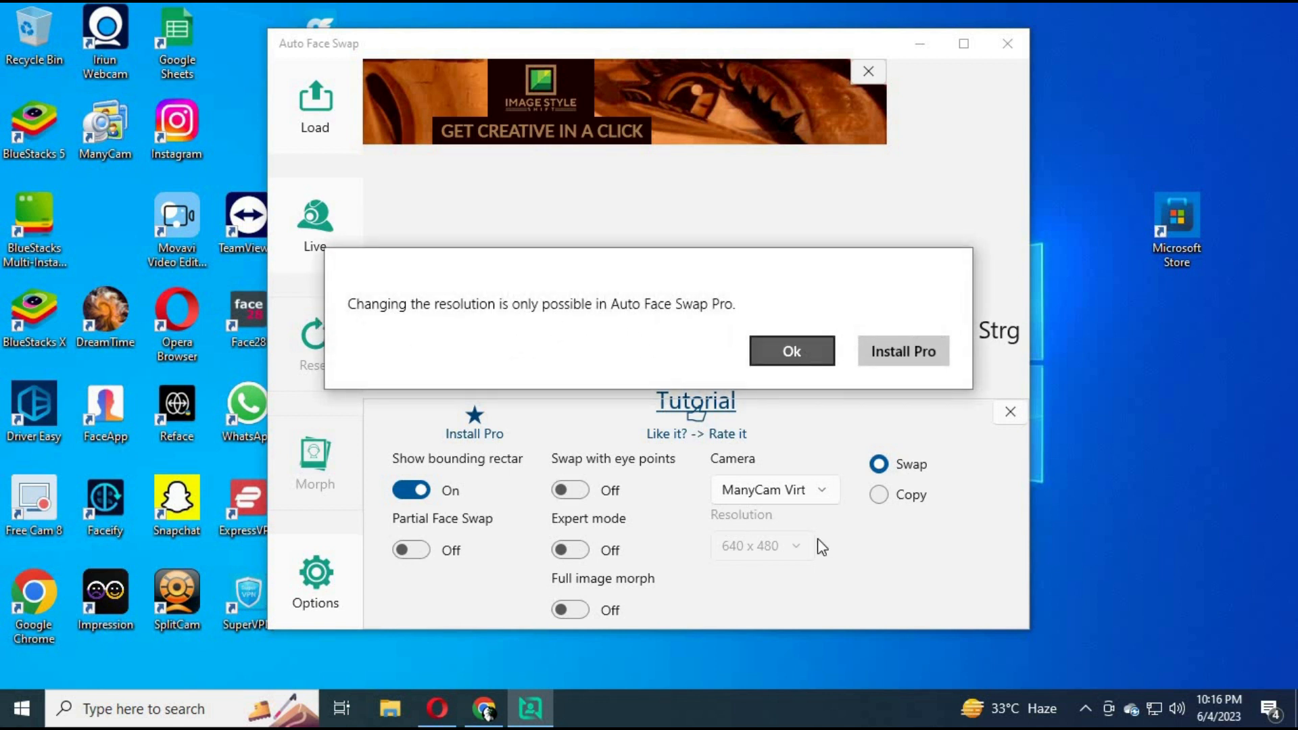
left_click(791, 351)
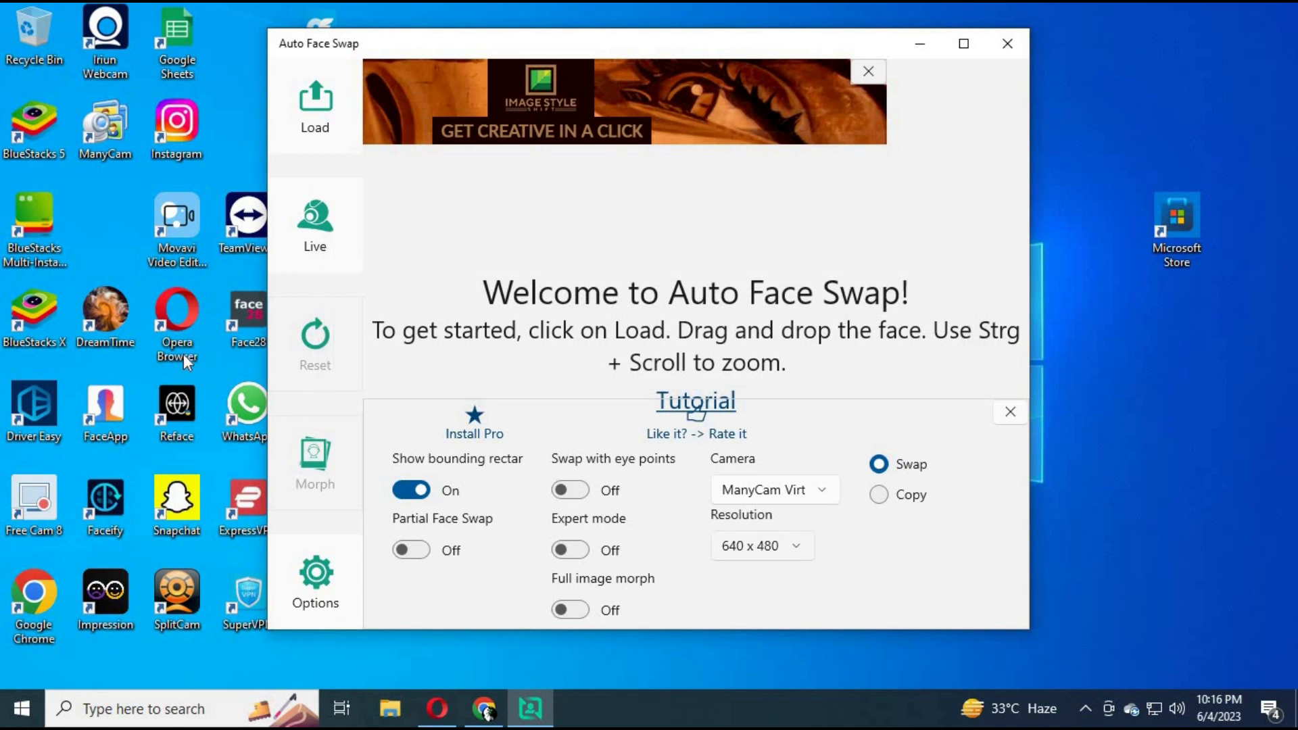
mouse_move(83, 382)
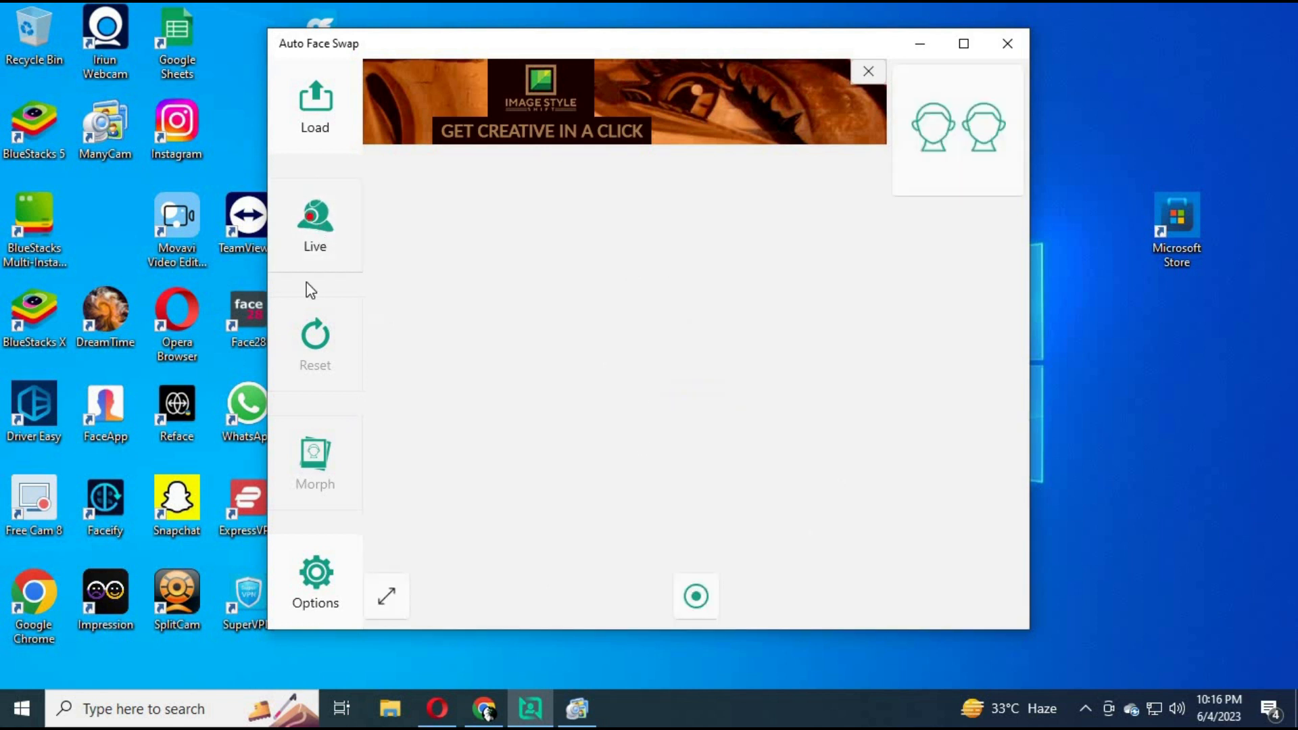
- Load the red-haired archer picture into the workspace as the face-swap source
left_click(313, 102)
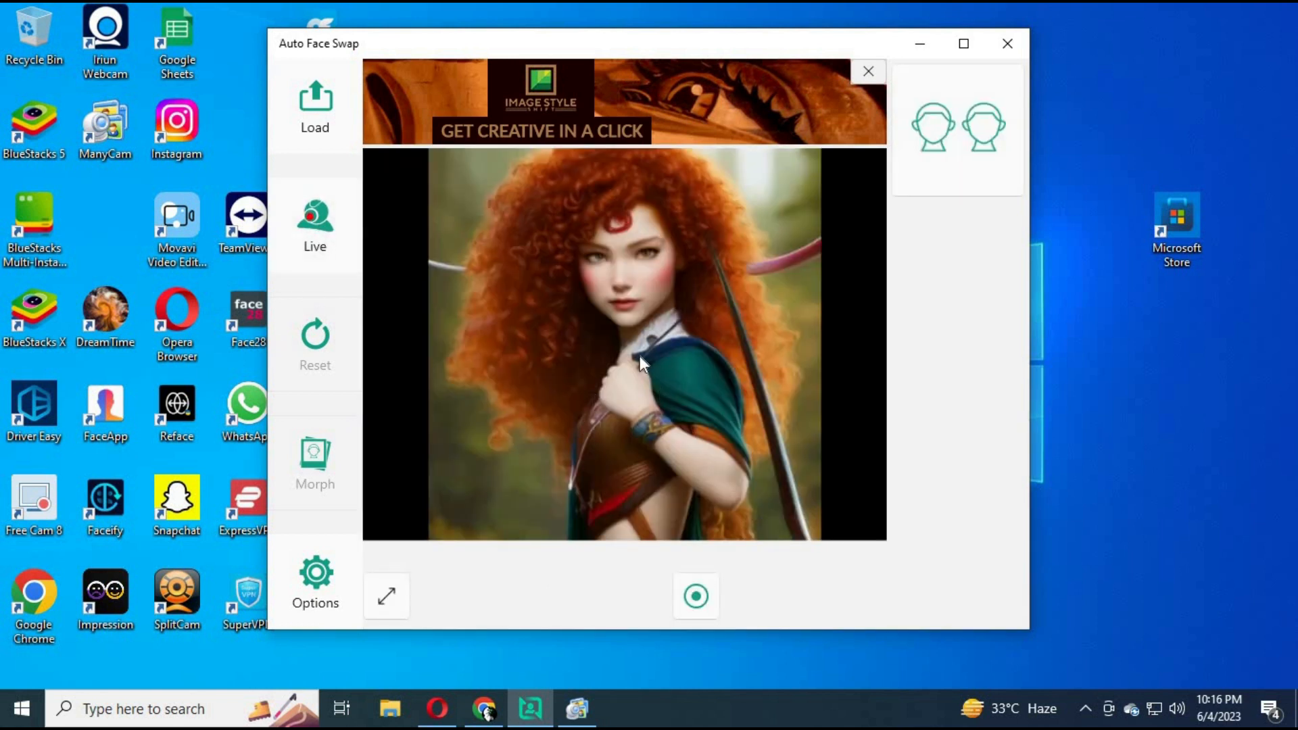
mouse_move(936, 132)
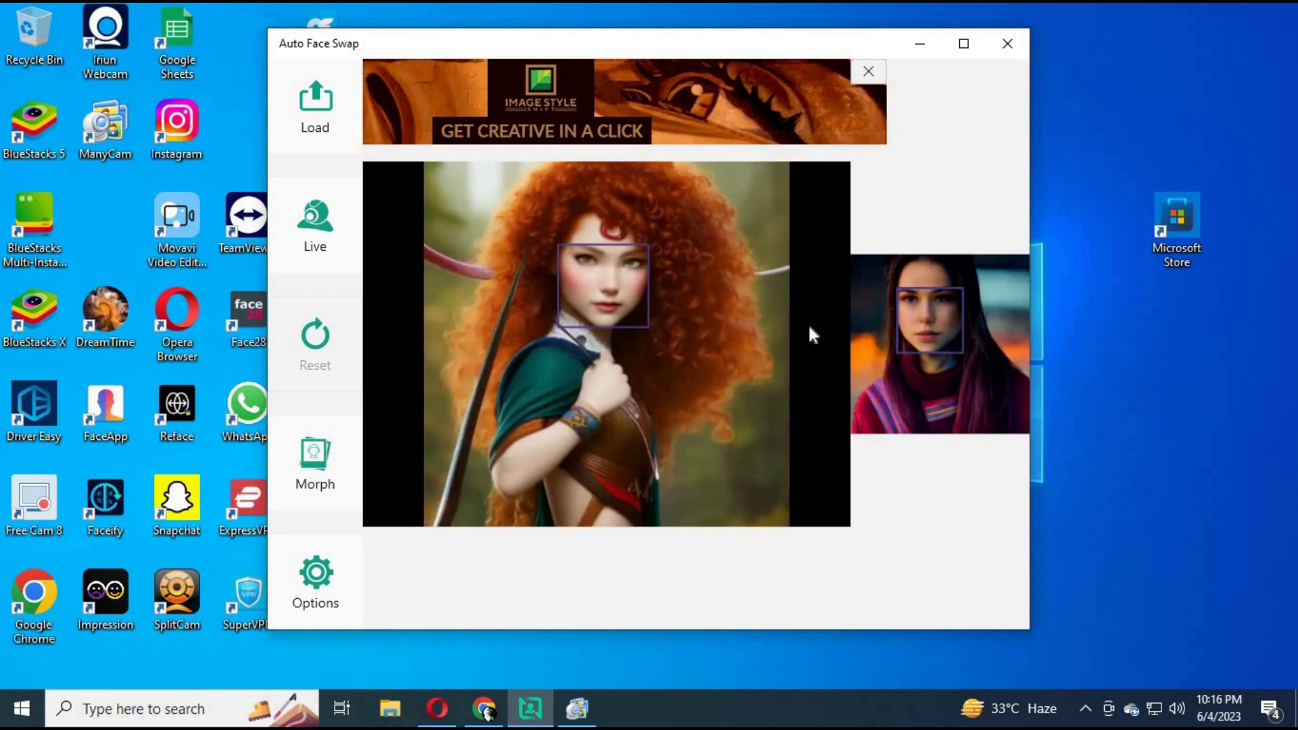
mouse_move(922, 340)
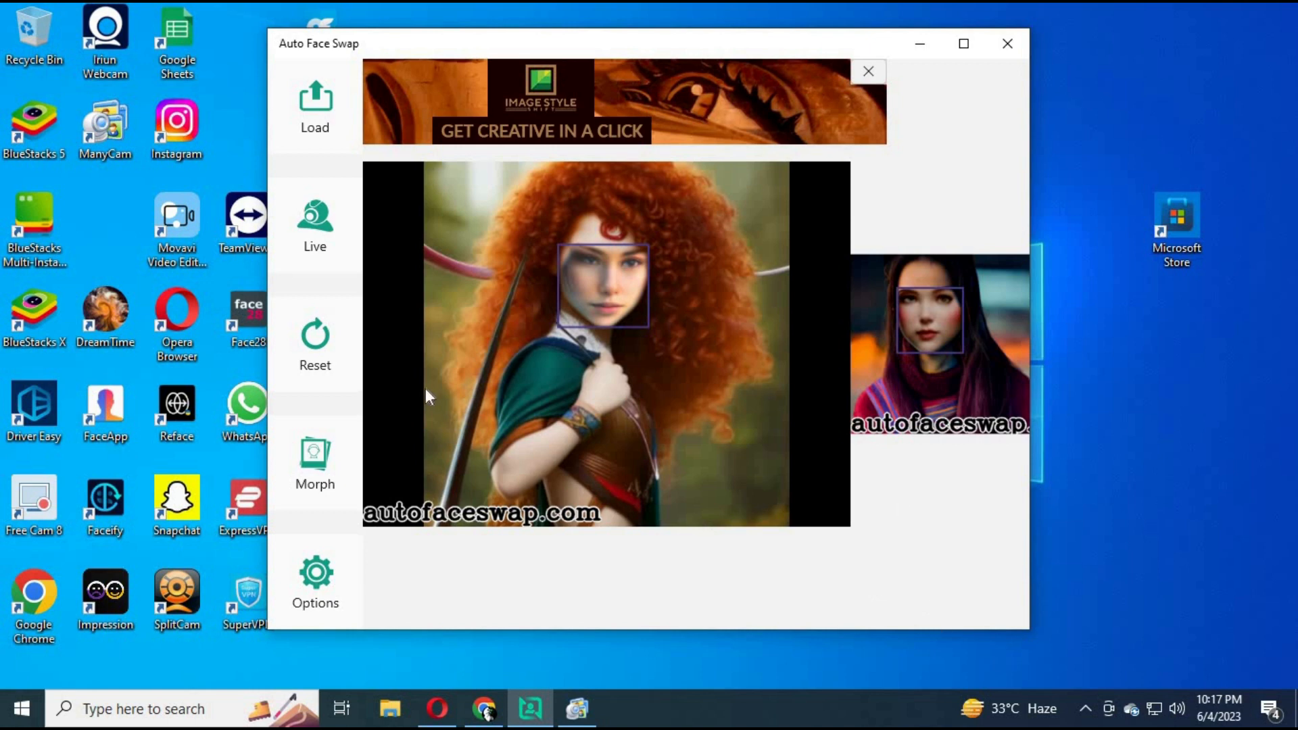
mouse_move(303, 231)
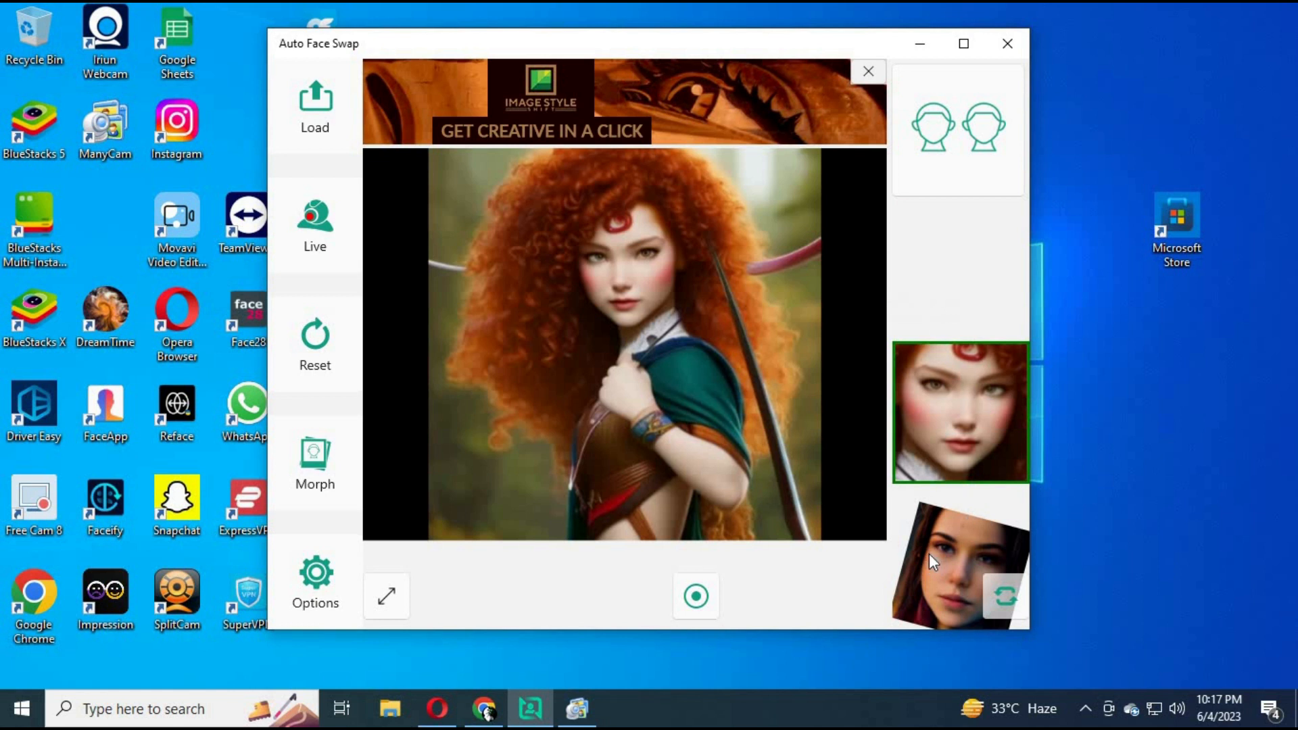
- Select the webcam face thumbnail so it is morphed onto the red-haired character
left_click(956, 563)
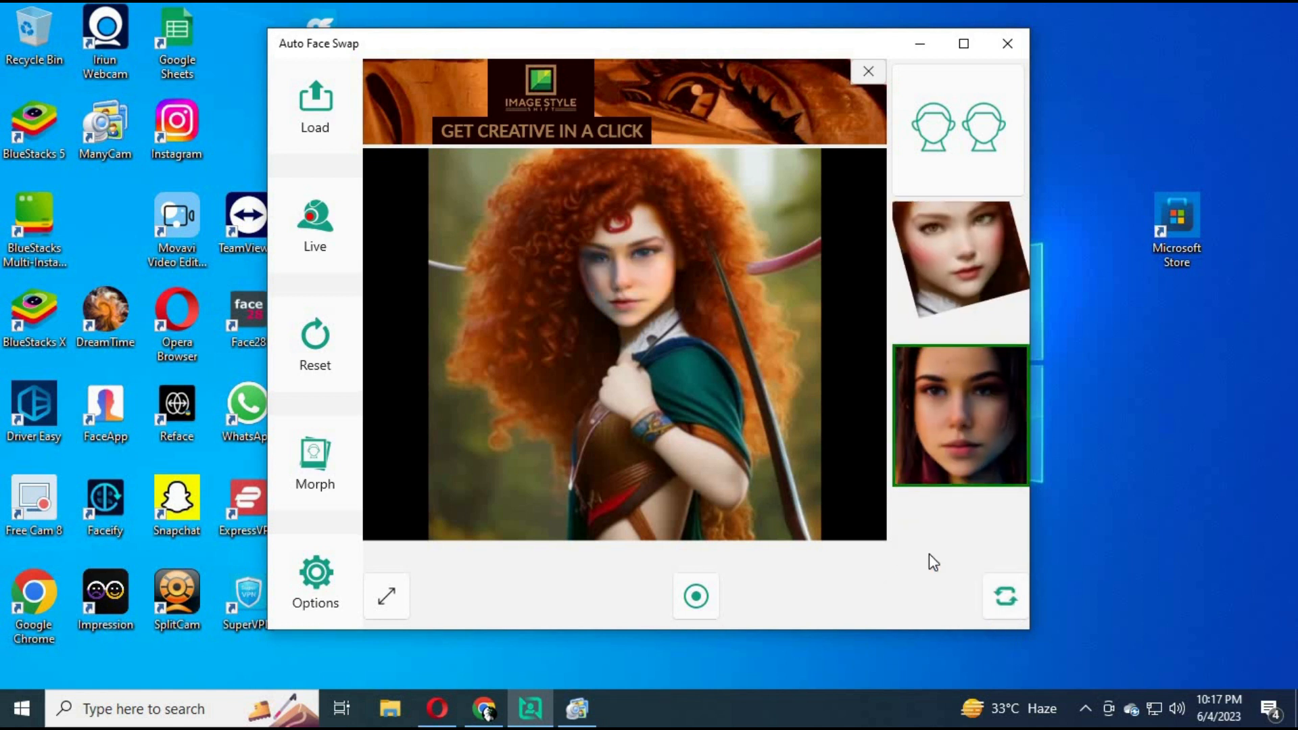
mouse_move(947, 261)
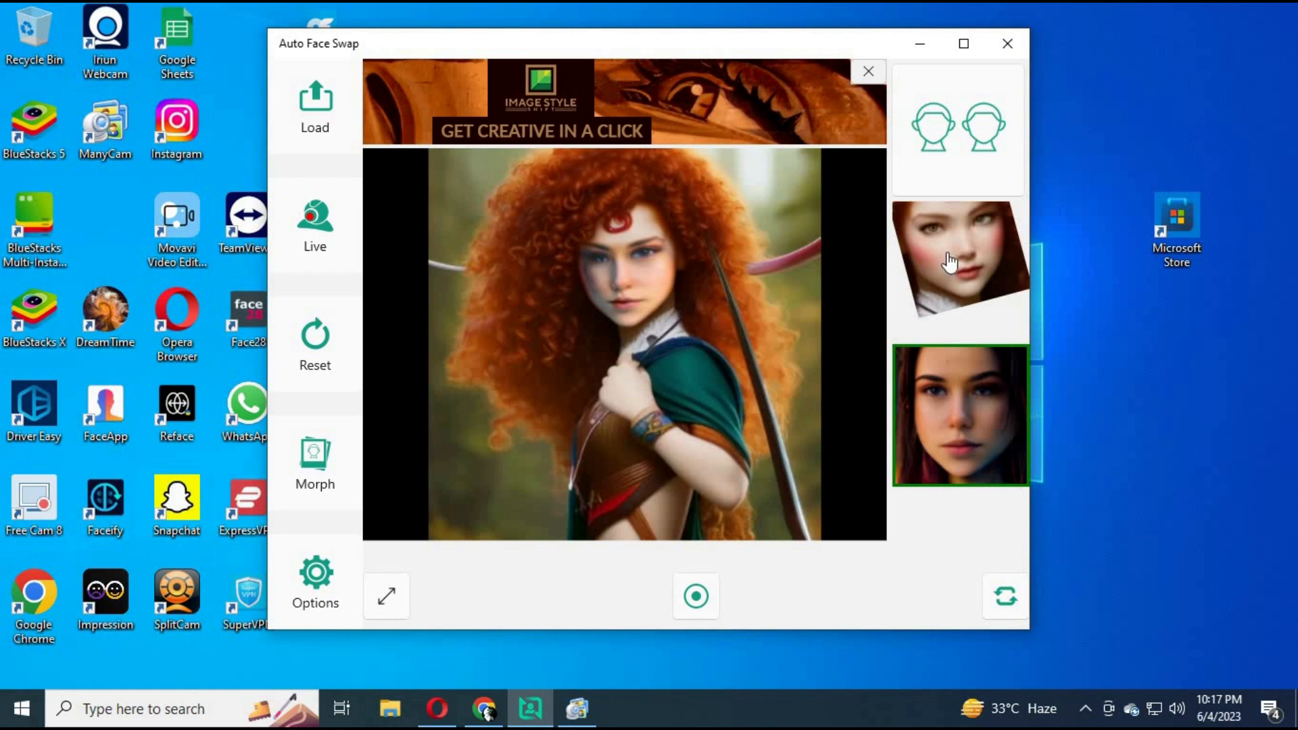
mouse_move(967, 609)
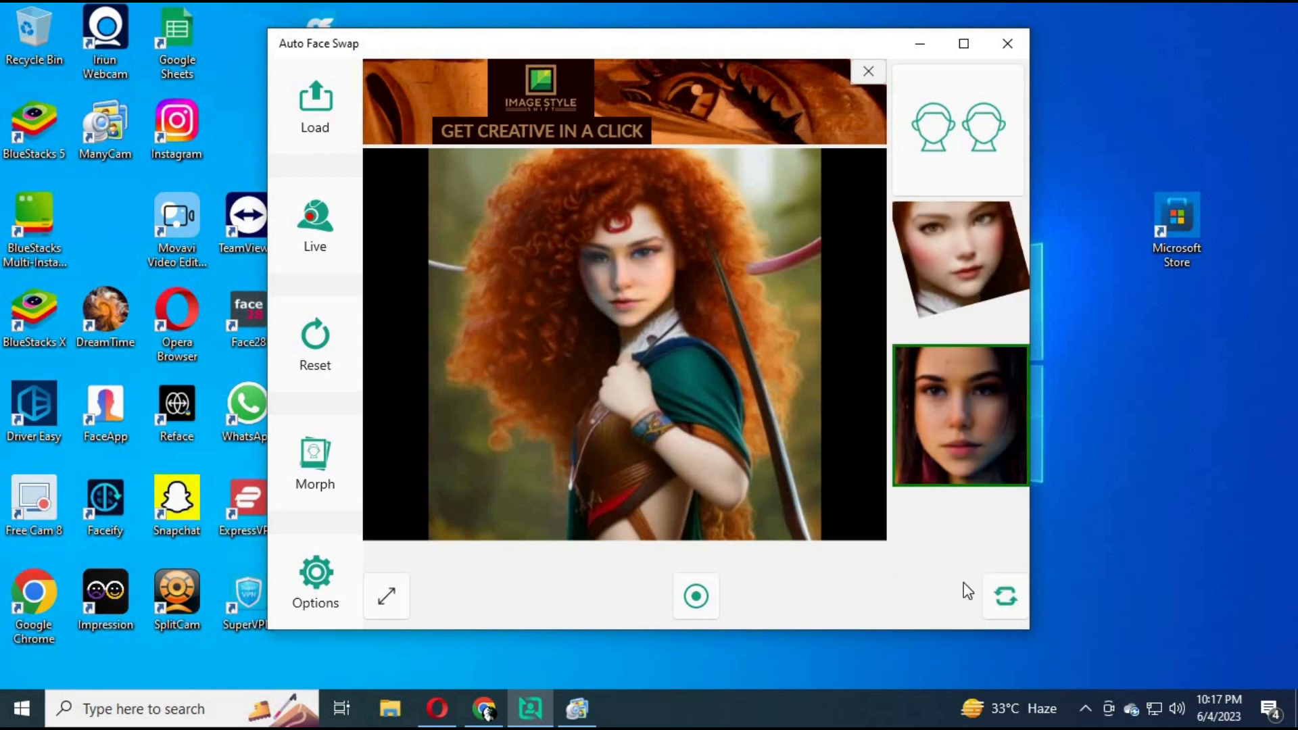
mouse_move(426, 525)
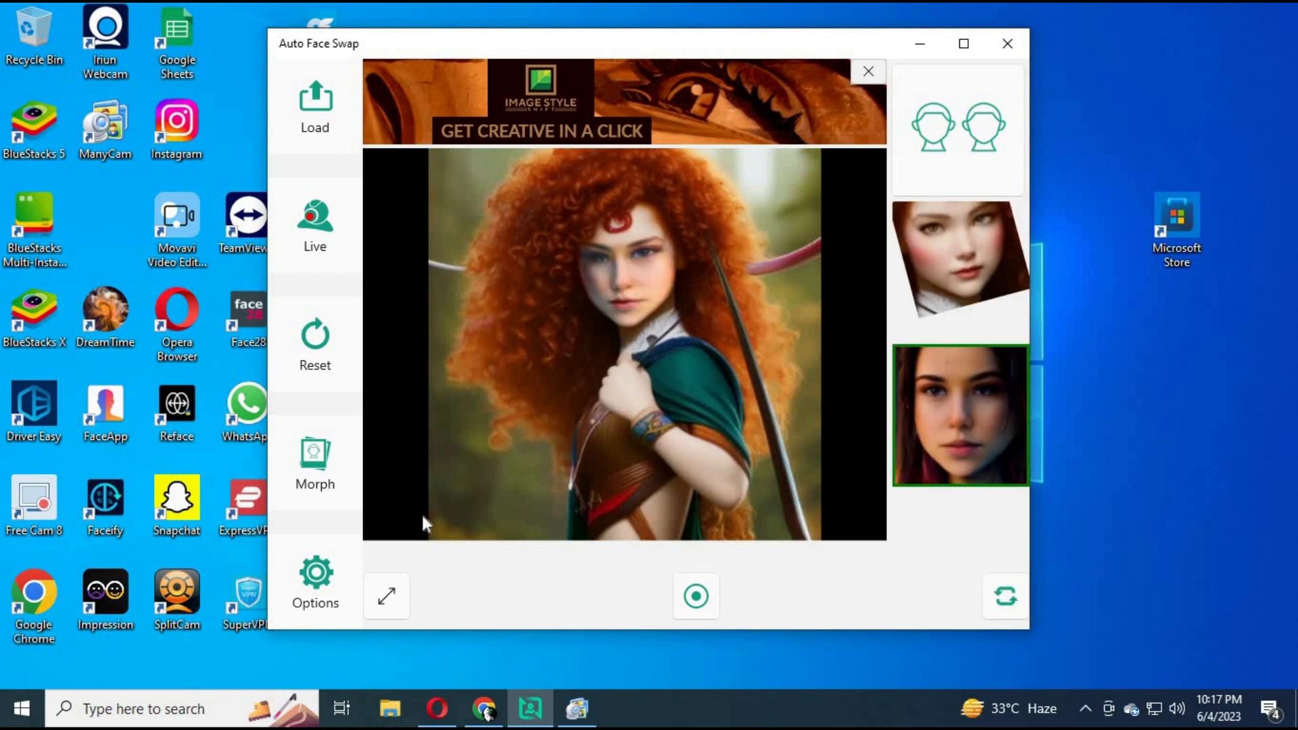
mouse_move(338, 370)
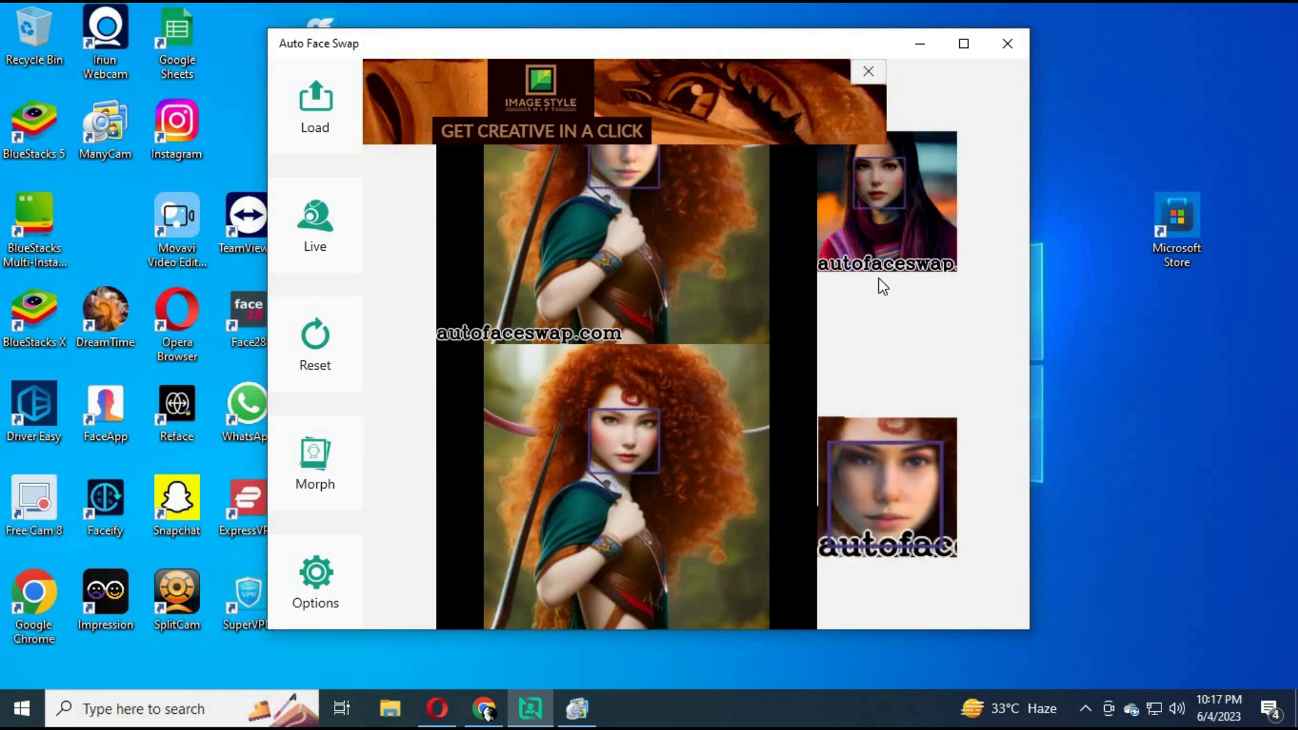
mouse_move(334, 454)
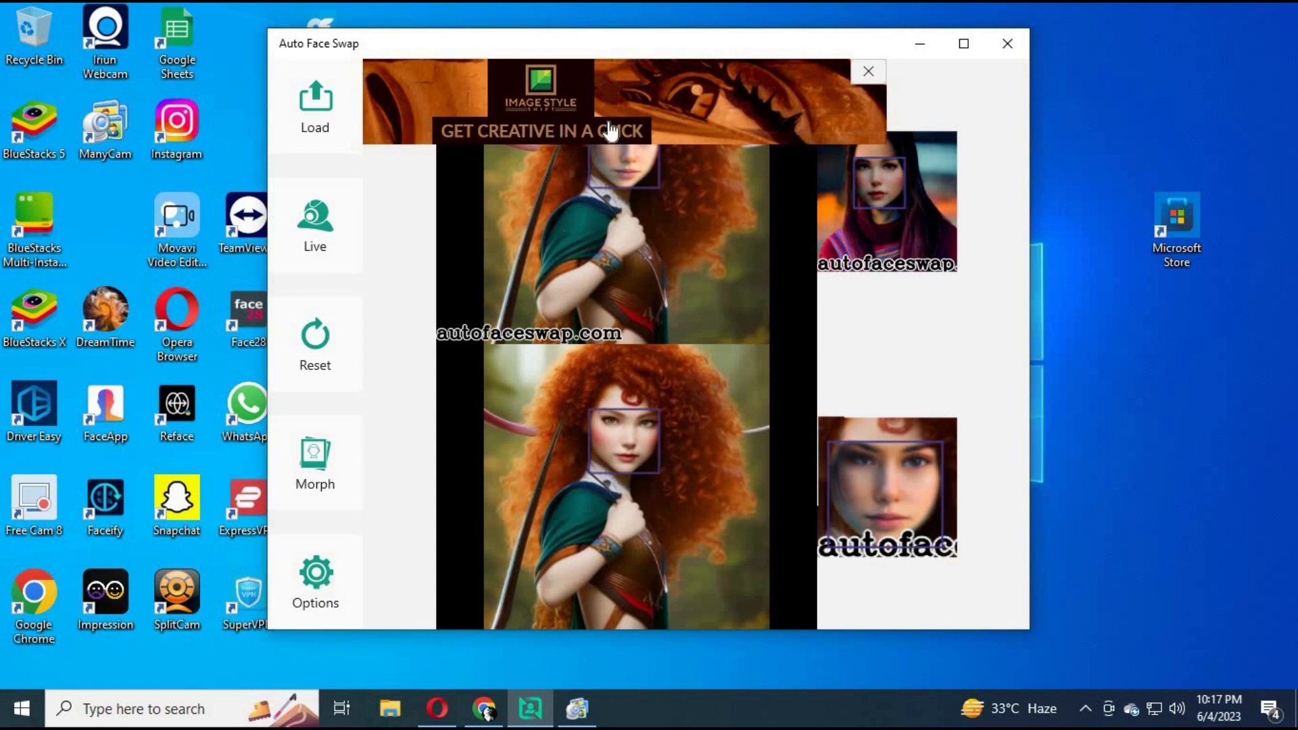
mouse_move(1147, 239)
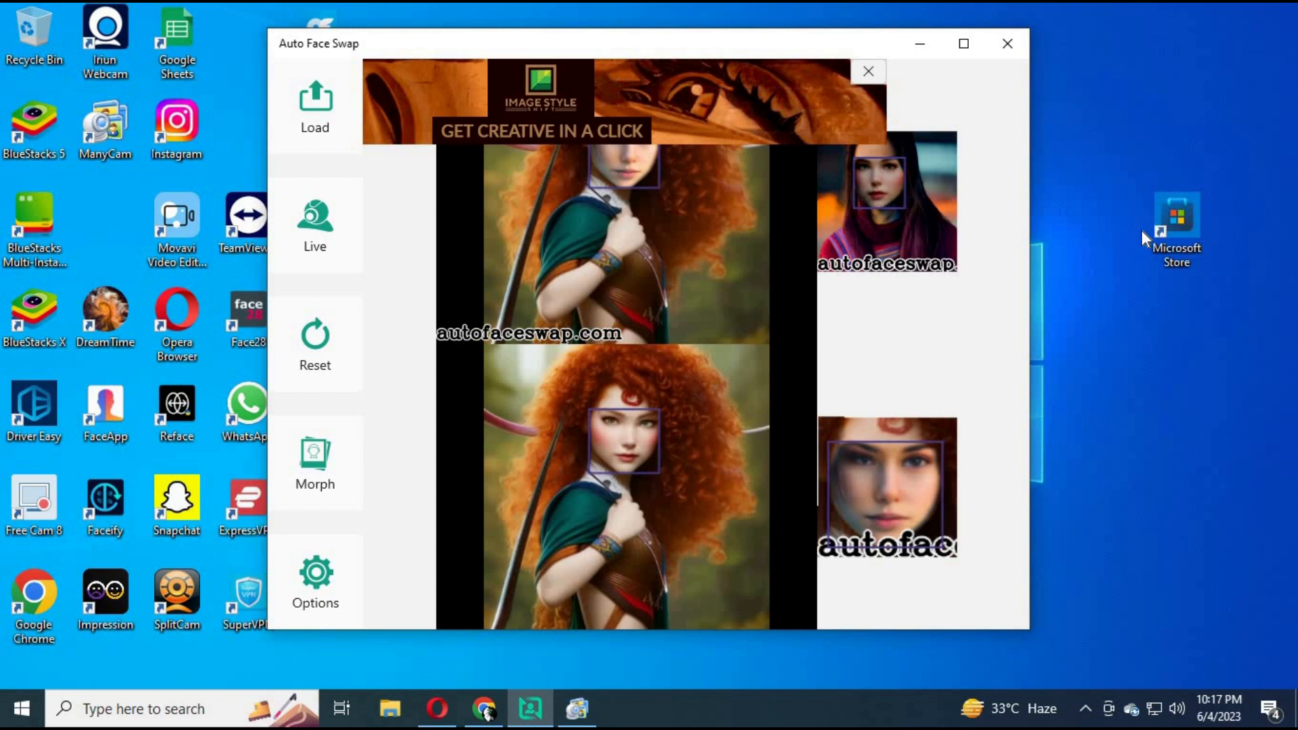
mouse_move(451, 203)
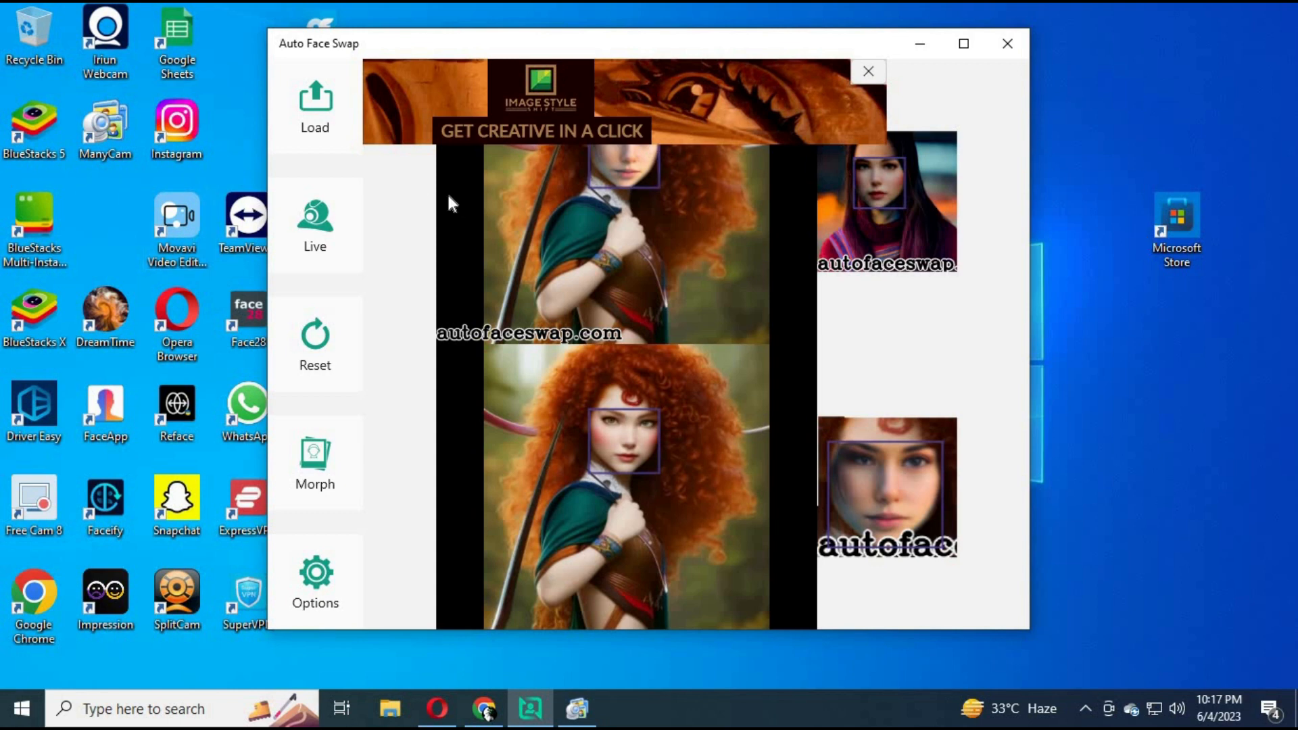
mouse_move(417, 330)
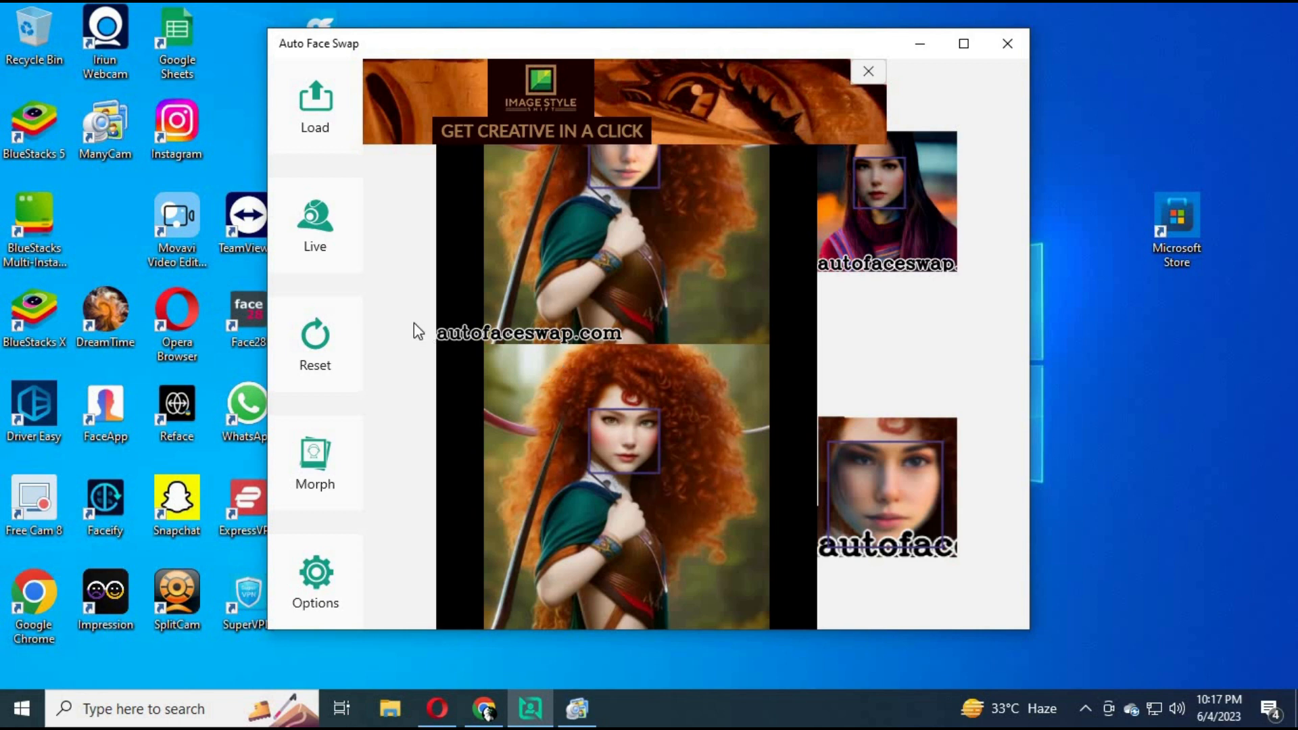